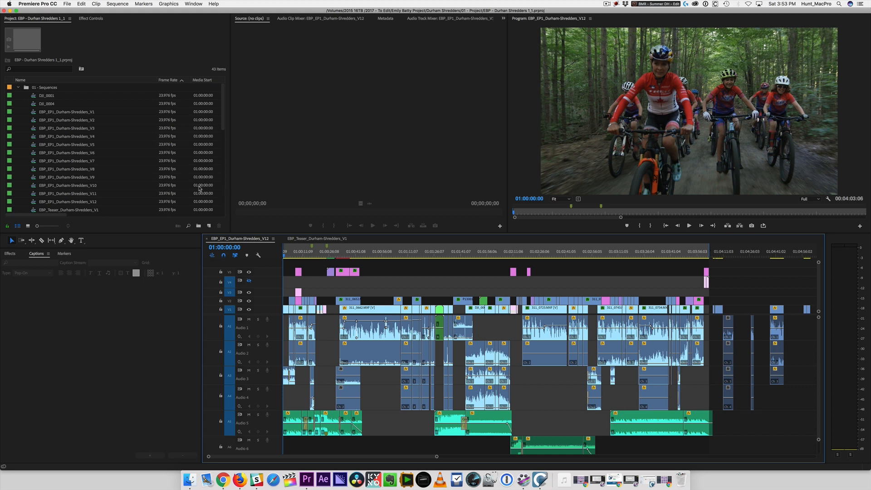
Open the File menu to reach Project Manager
{"action": "left_click", "coordinate": [66, 4]}
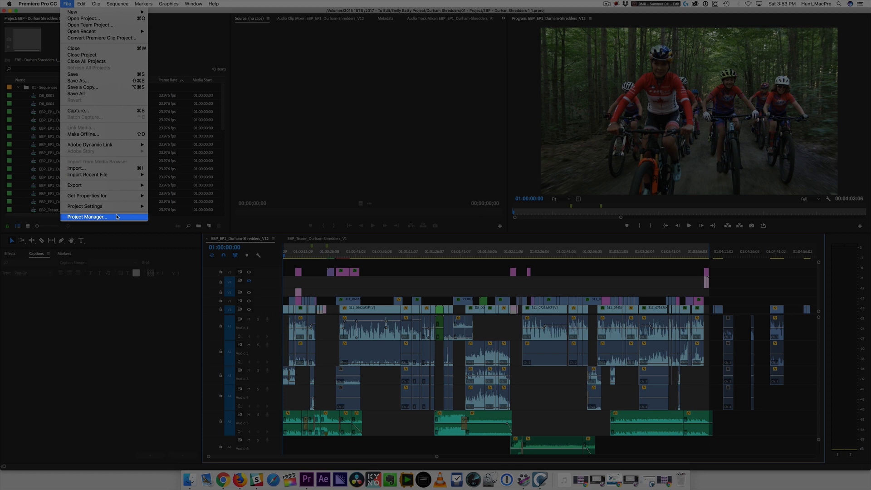
In Project Manager, set V12 to Consolidate and Transcode with Match Source - Apple ProRes 422 (LT)
{"action": "left_click", "coordinate": [87, 217]}
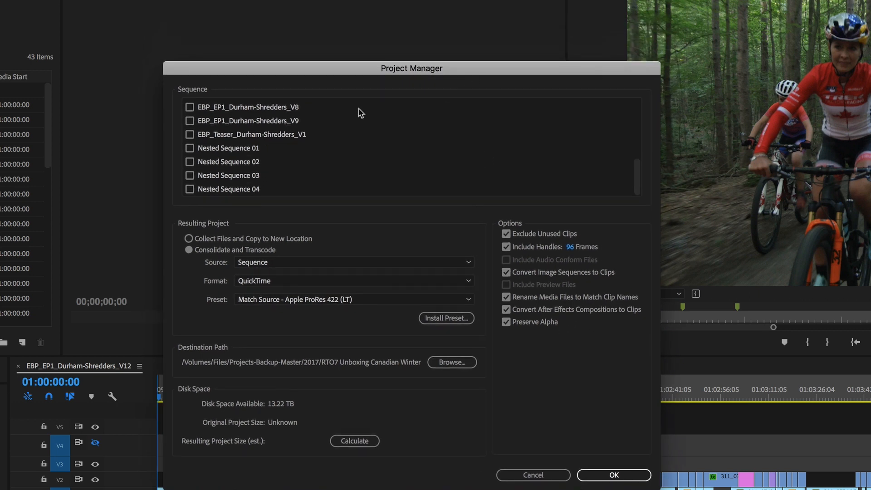
{"action": "mouse_move", "coordinate": [205, 142]}
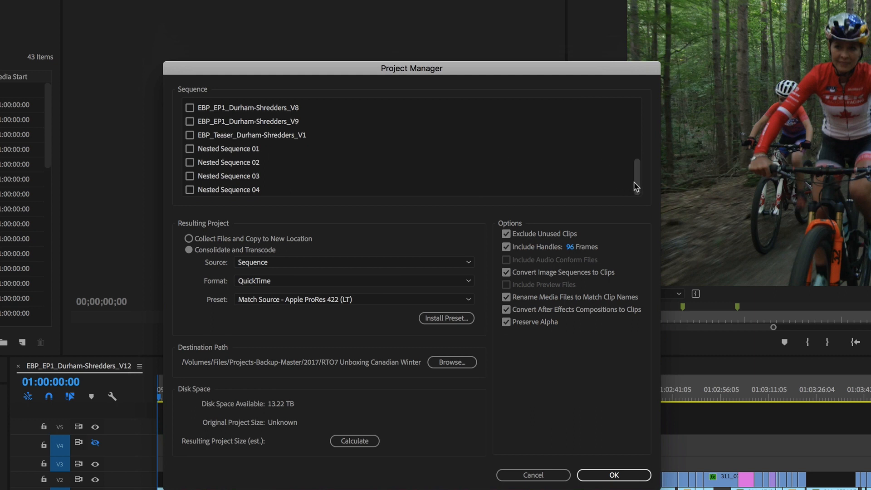
{"action": "scroll", "scroll_direction": "up", "scroll_amount": 3}
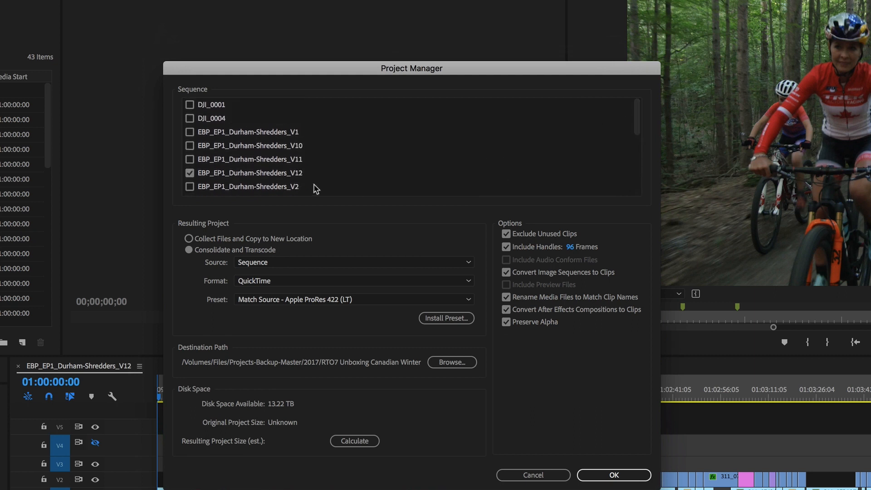
{"action": "left_click", "coordinate": [181, 238]}
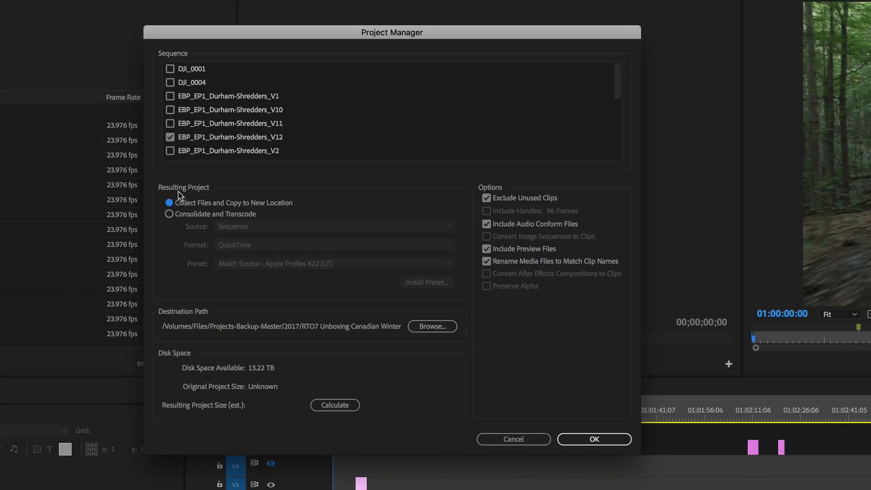
{"action": "left_click", "coordinate": [169, 214]}
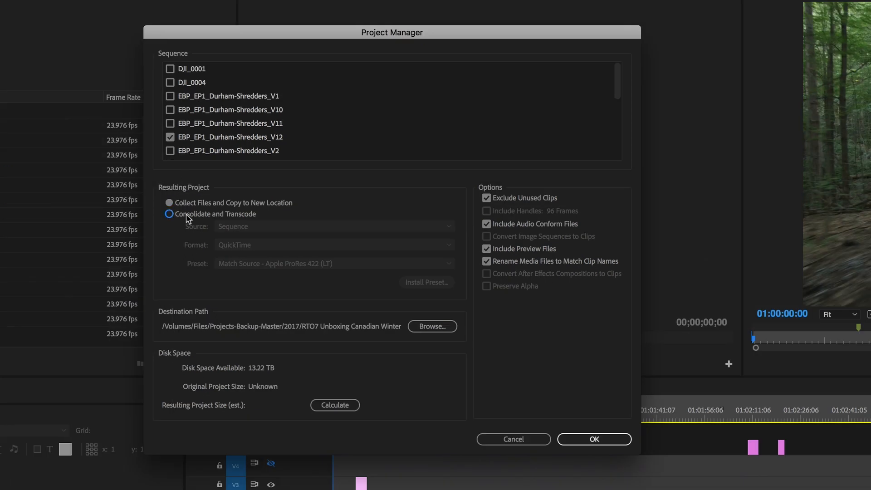
{"action": "left_click", "coordinate": [169, 213]}
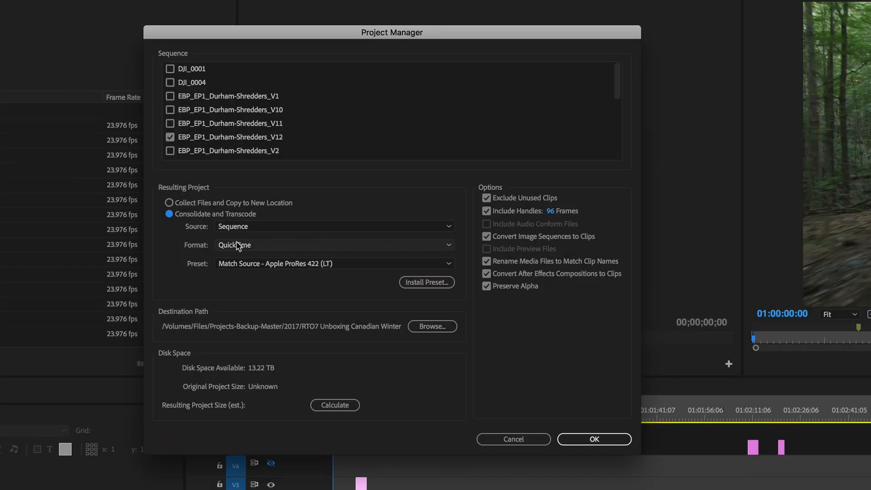
{"action": "left_click", "coordinate": [333, 245]}
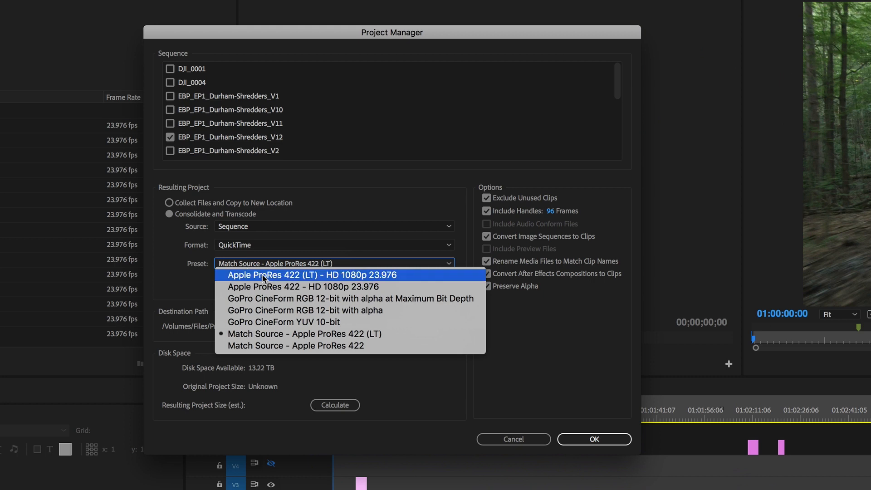
{"action": "left_click", "coordinate": [304, 334]}
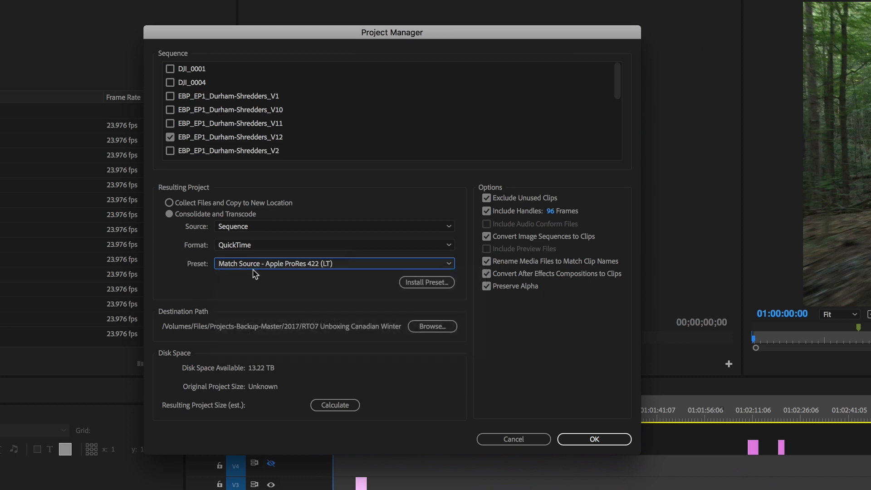
{"action": "mouse_move", "coordinate": [351, 271]}
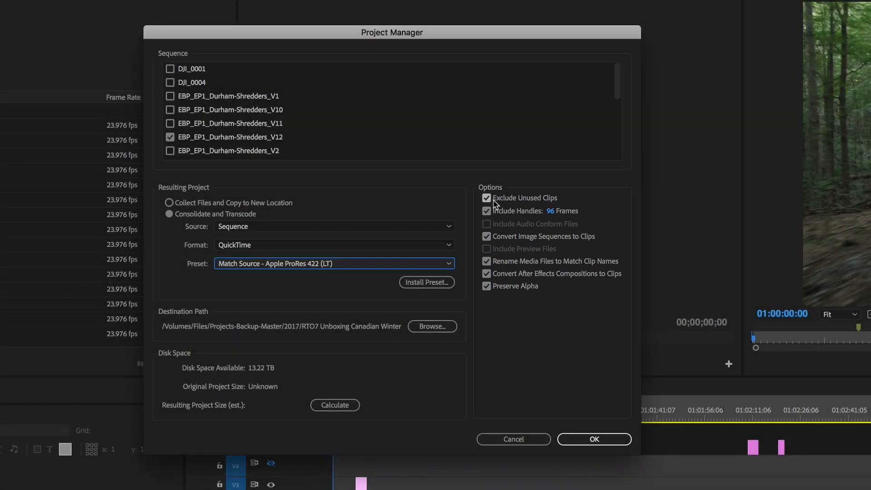
{"action": "mouse_move", "coordinate": [542, 343]}
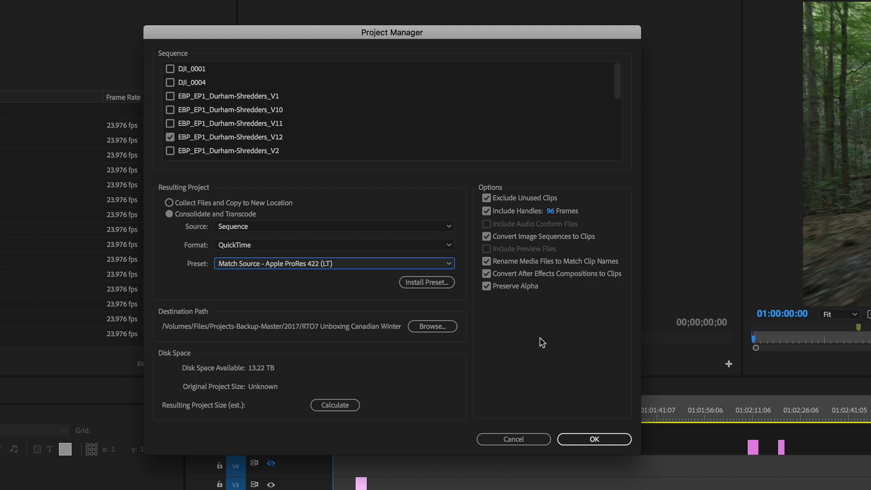
{"action": "mouse_move", "coordinate": [517, 336]}
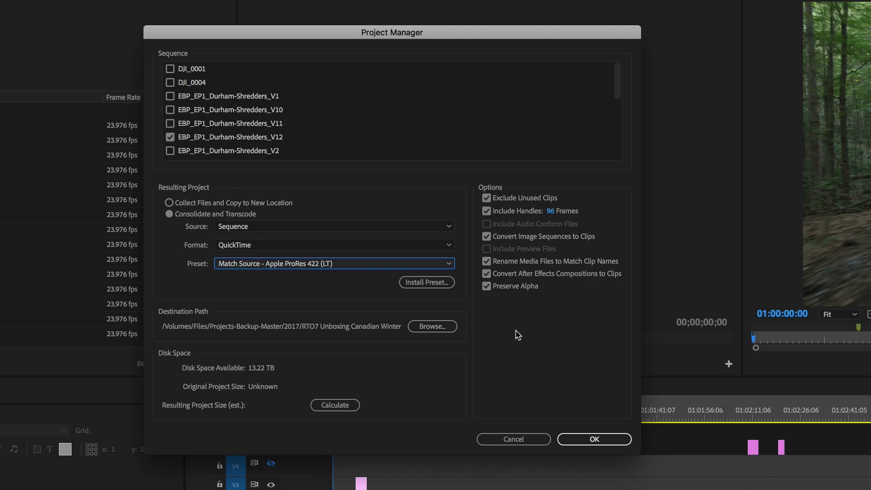
{"action": "mouse_move", "coordinate": [496, 215]}
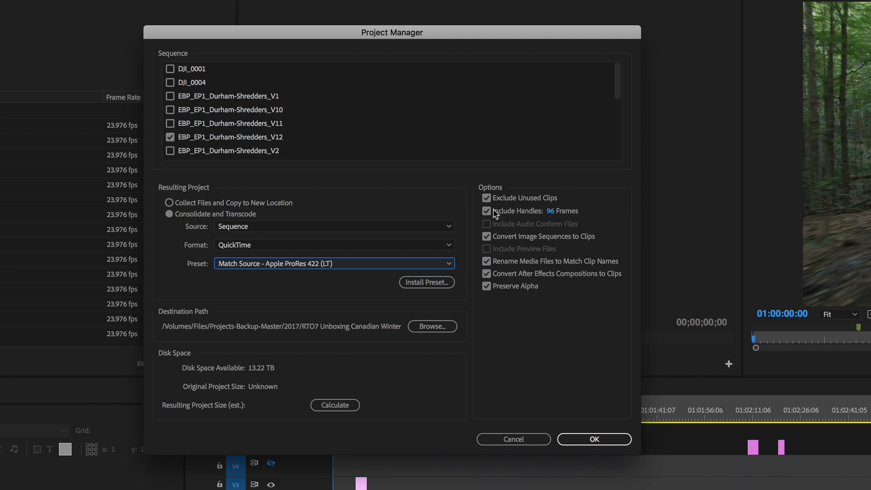
{"action": "mouse_move", "coordinate": [534, 221]}
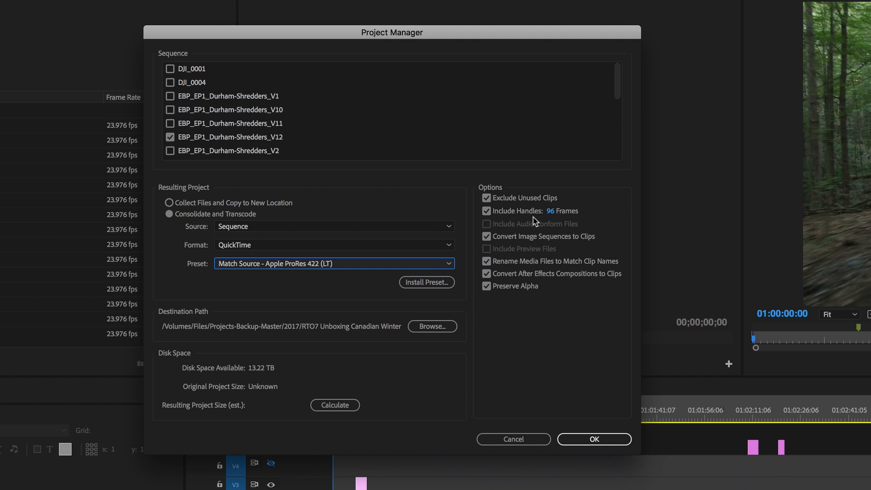
{"action": "mouse_move", "coordinate": [540, 224]}
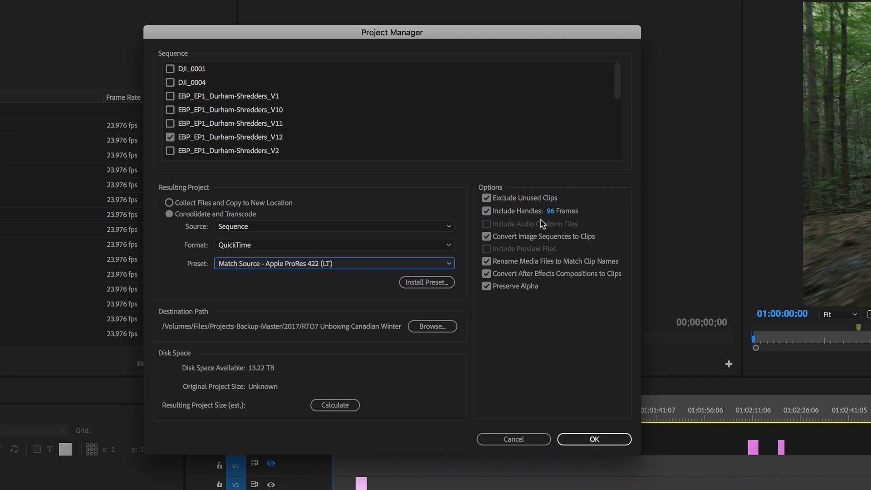
{"action": "mouse_move", "coordinate": [542, 225]}
{"action": "type", "text": "48"}
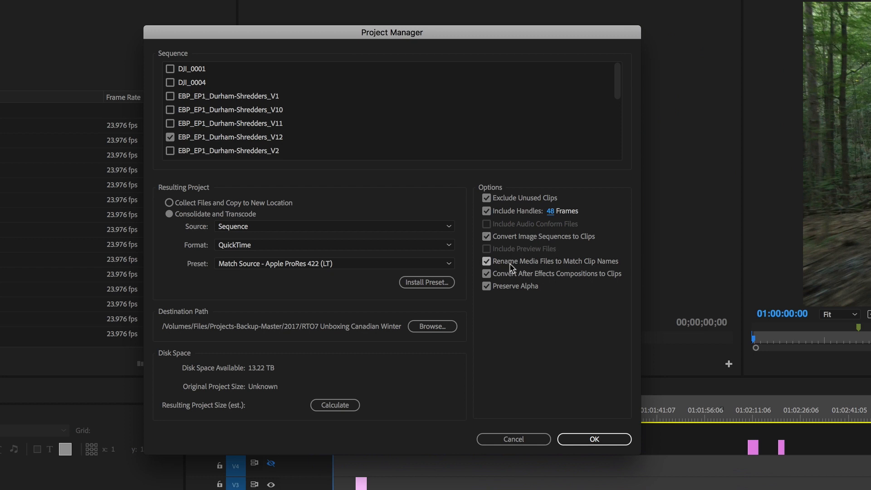
{"action": "mouse_move", "coordinate": [599, 267]}
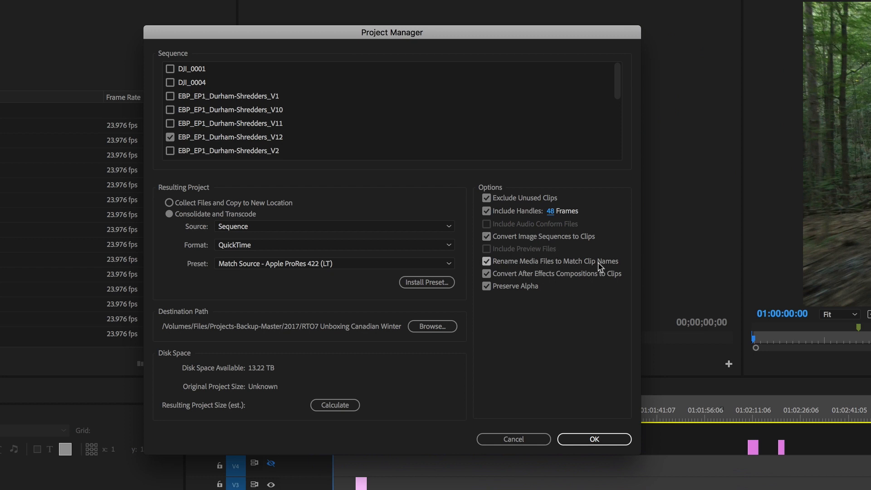
Turn off Rename Media Files to Match Clip Names, with handles at 48 frames
{"action": "left_click", "coordinate": [487, 261]}
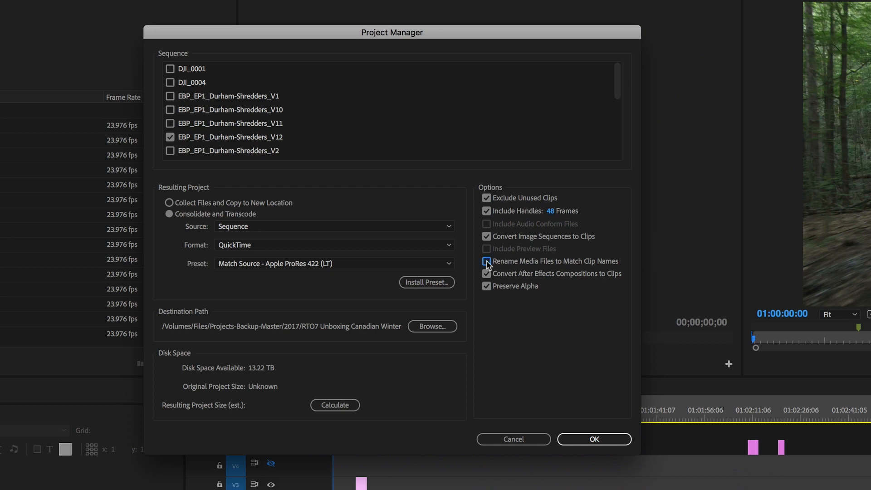
{"action": "left_click", "coordinate": [487, 262]}
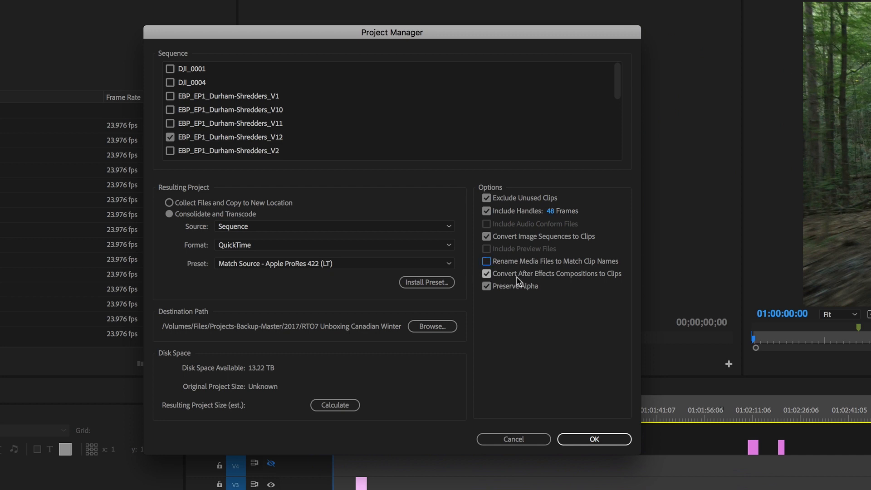
{"action": "mouse_move", "coordinate": [569, 282]}
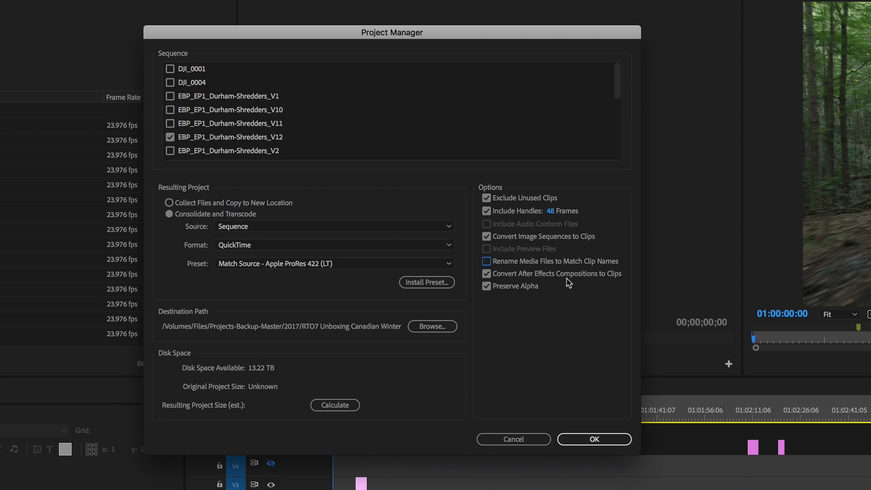
{"action": "mouse_move", "coordinate": [480, 290]}
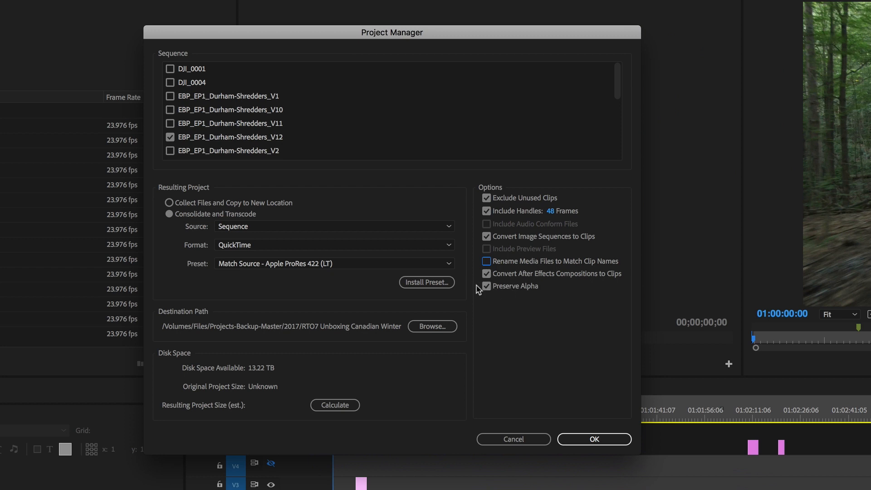
{"action": "mouse_move", "coordinate": [528, 295]}
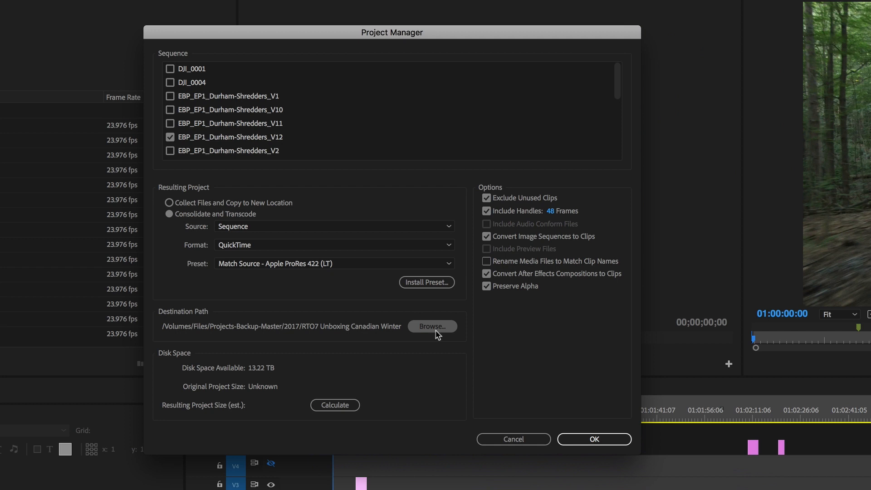
Set the destination path to /Volumes/Files/Projects-Backup-Master/2017
{"action": "left_click", "coordinate": [432, 326]}
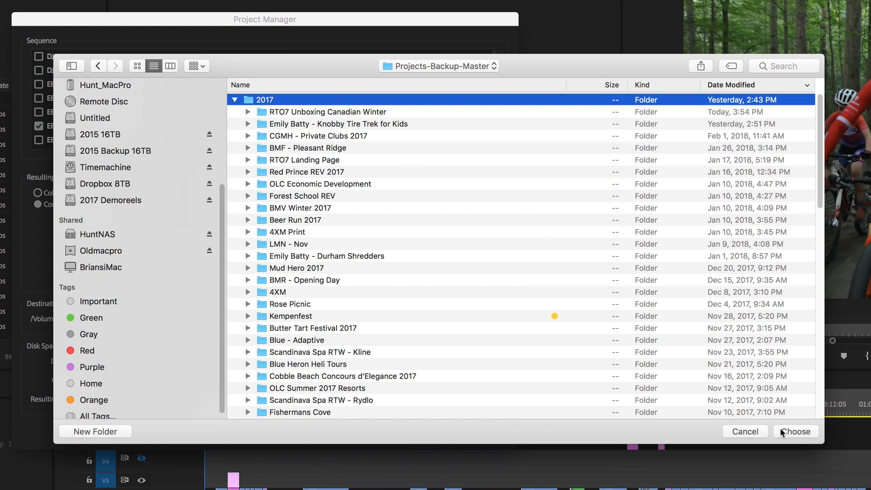
{"action": "left_click", "coordinate": [795, 431]}
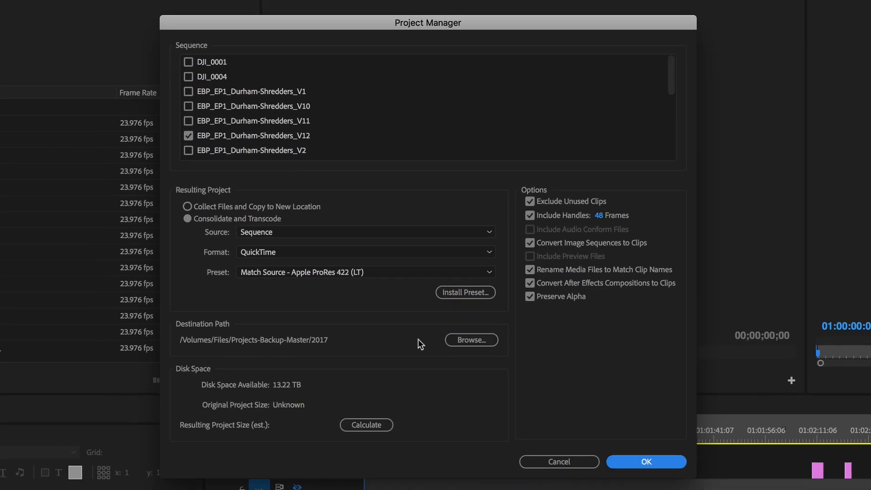
{"action": "mouse_move", "coordinate": [438, 336]}
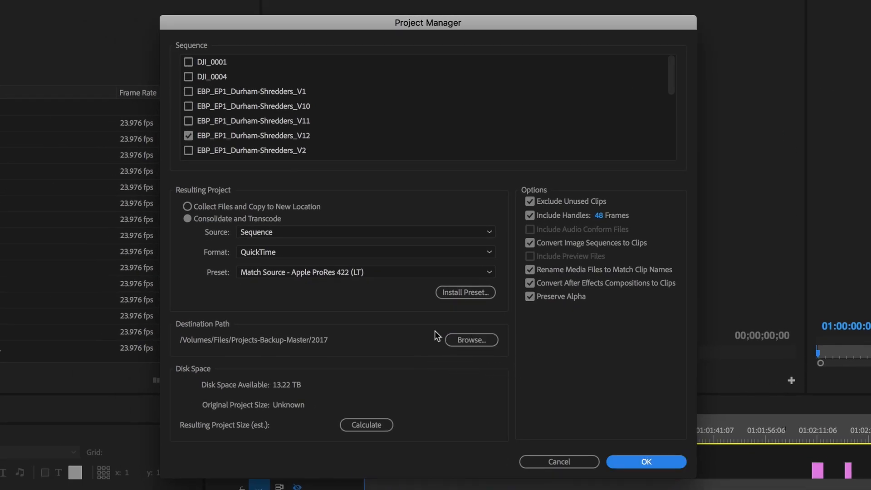
{"action": "mouse_move", "coordinate": [384, 372]}
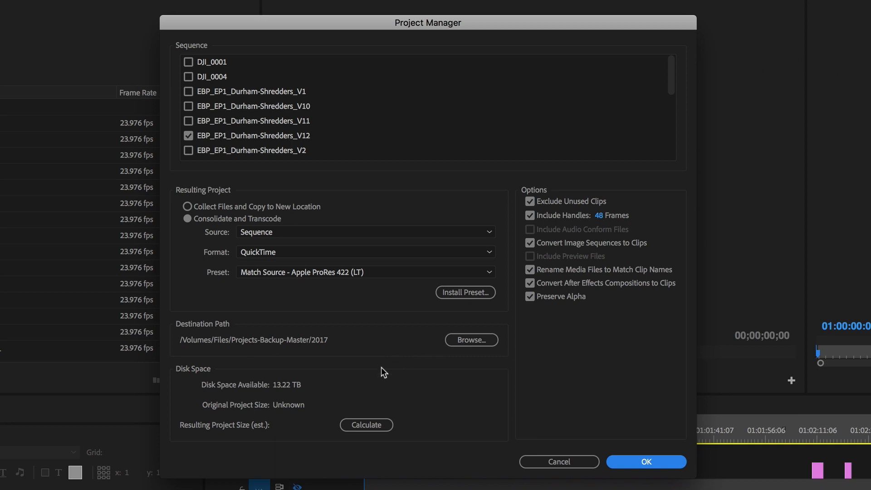
Calculate disk space (34.28 GB from 70.03 GB) and run Project Manager
{"action": "left_click", "coordinate": [366, 425]}
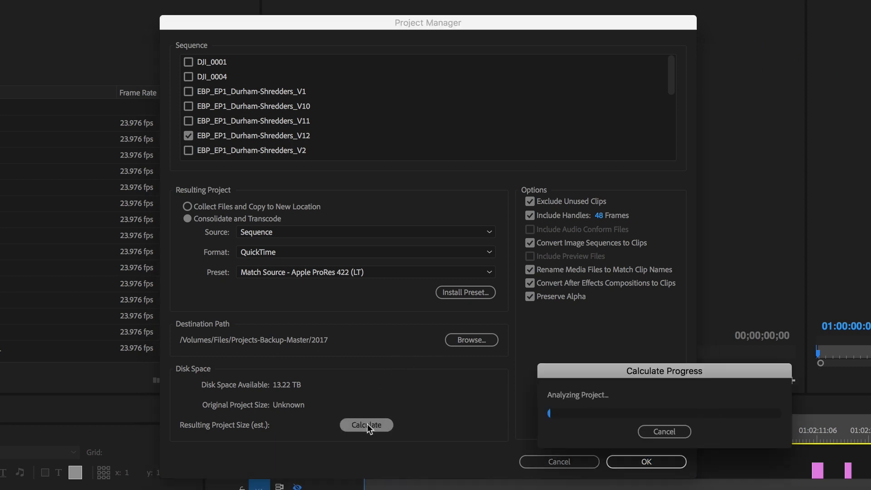
{"action": "left_click", "coordinate": [366, 426]}
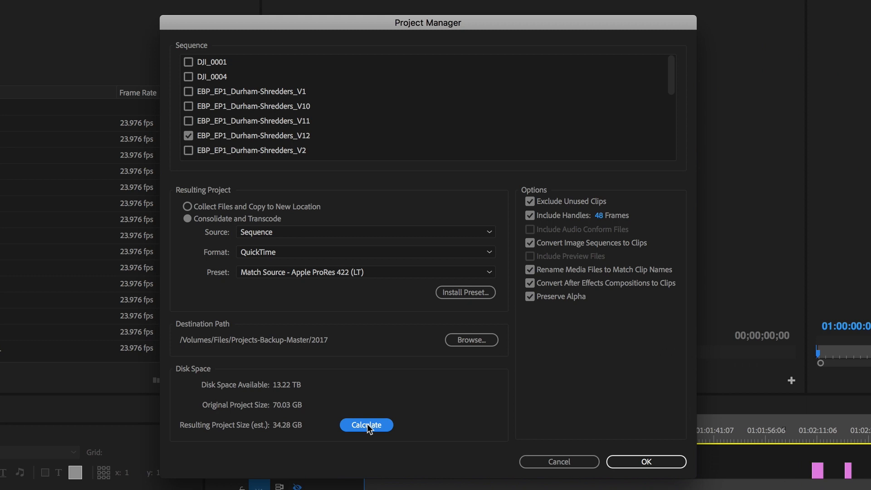
{"action": "mouse_move", "coordinate": [315, 421]}
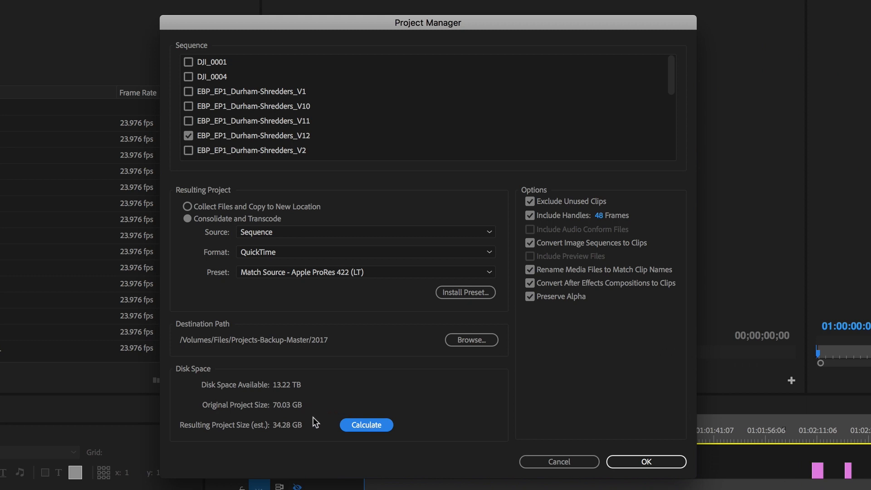
{"action": "mouse_move", "coordinate": [604, 433]}
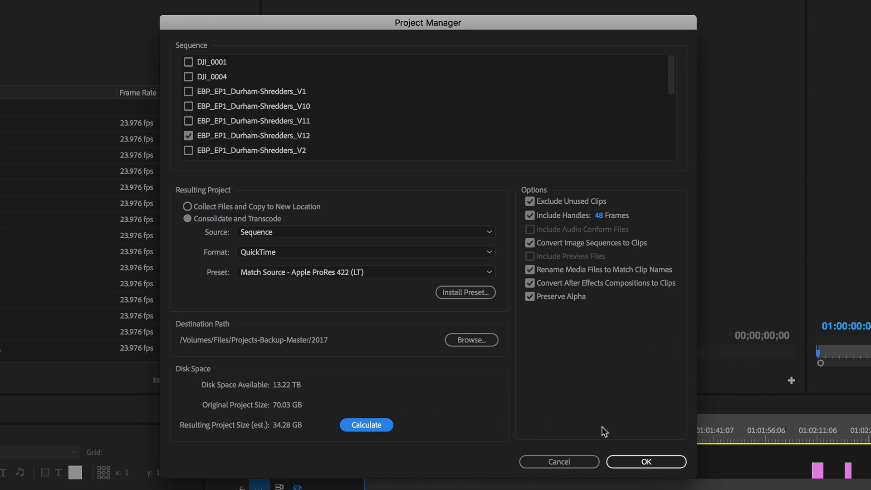
{"action": "left_click", "coordinate": [645, 462]}
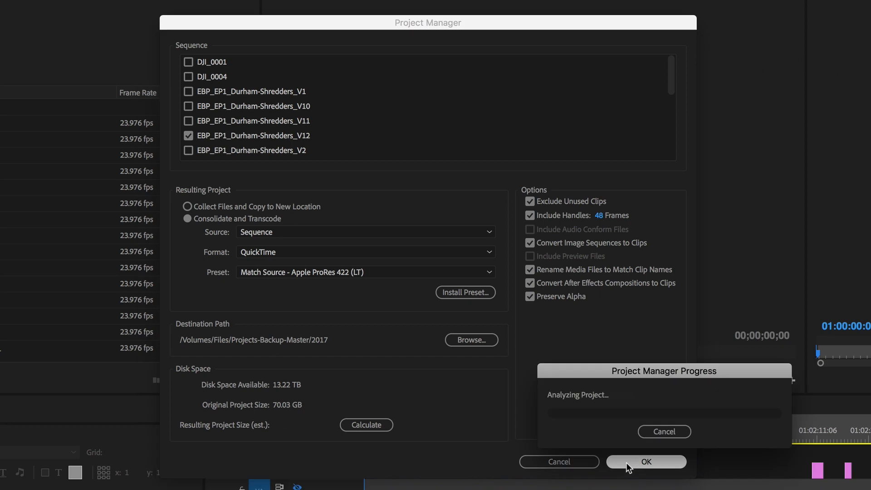
Cancel the warning about clips not matching the preset being copied in original format
{"action": "left_click", "coordinate": [645, 462]}
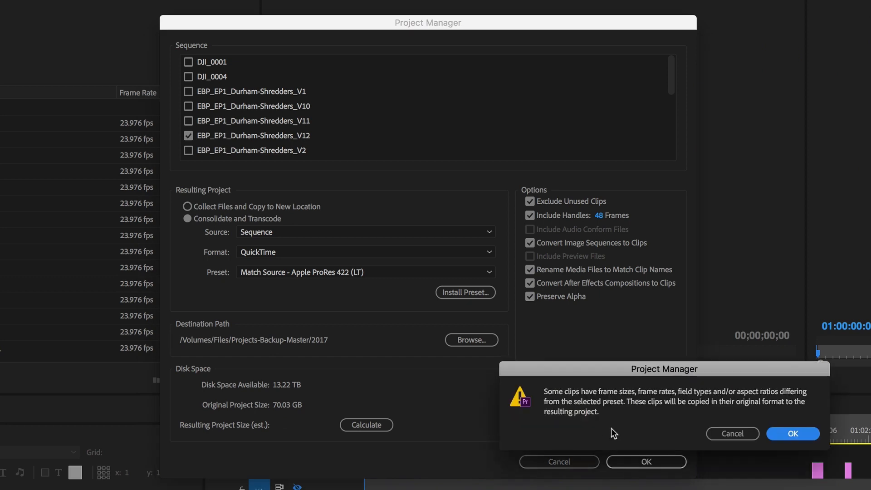
{"action": "mouse_move", "coordinate": [591, 373]}
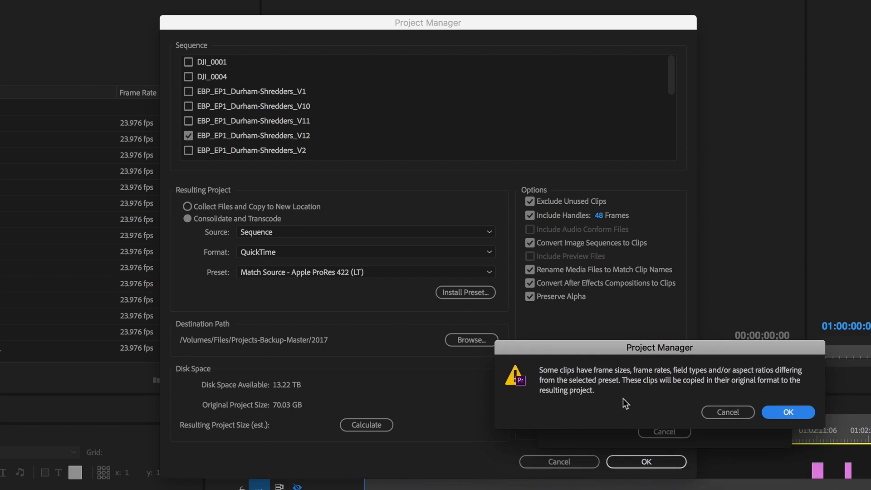
{"action": "mouse_move", "coordinate": [622, 403]}
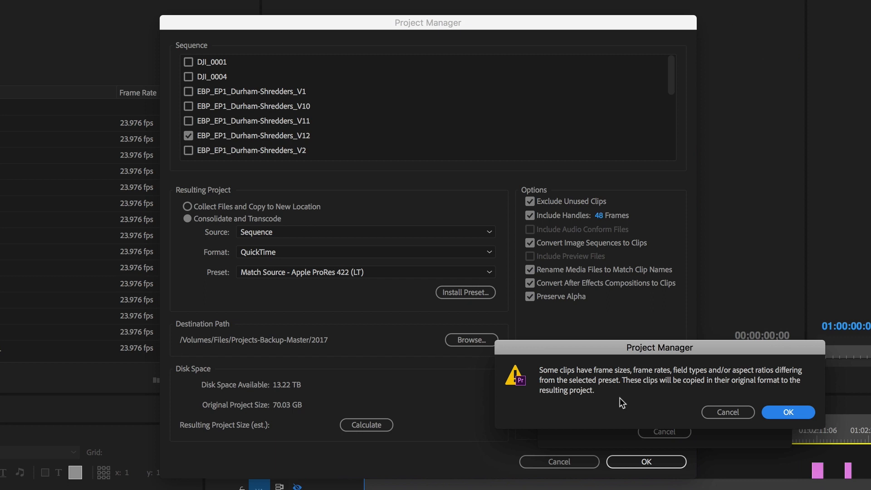
{"action": "mouse_move", "coordinate": [729, 412]}
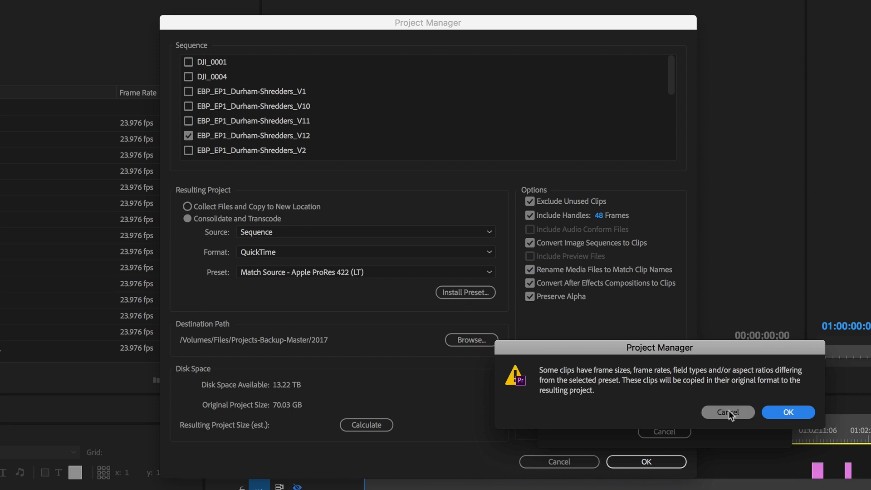
{"action": "left_click", "coordinate": [788, 412]}
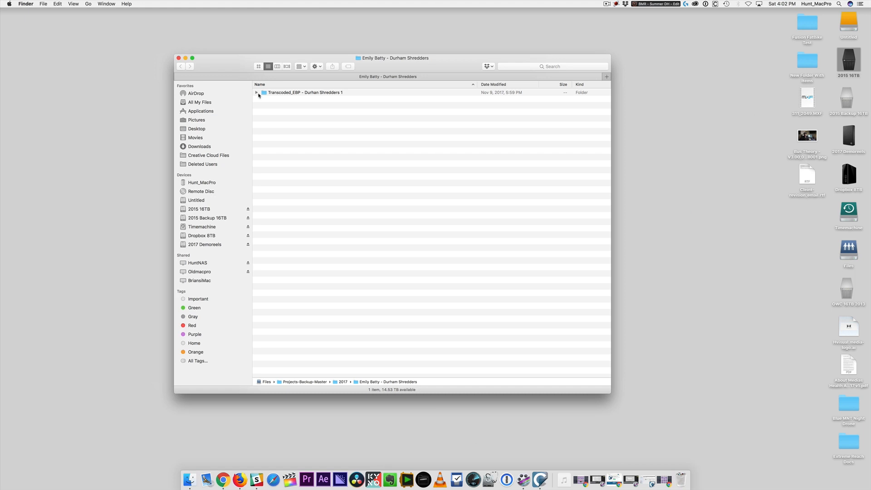
Expand Transcoded_EBP - Durham Shredders 1 in Finder and open EBP - Durham Shredders 1.prproj
{"action": "left_click", "coordinate": [256, 92]}
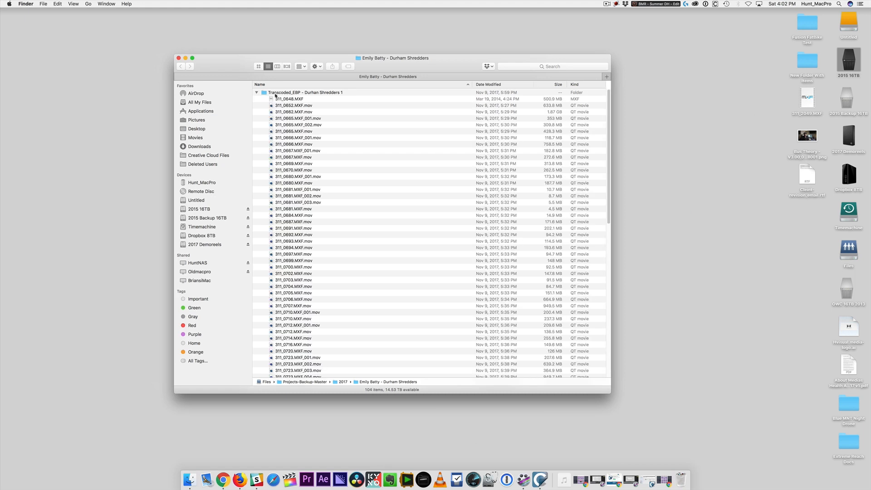
{"action": "left_click", "coordinate": [305, 92]}
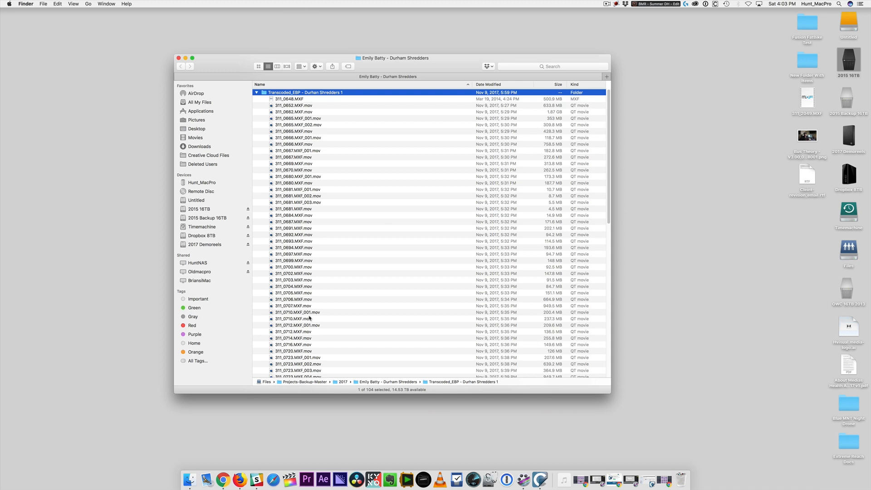
{"action": "scroll", "scroll_direction": "down", "scroll_amount": 3}
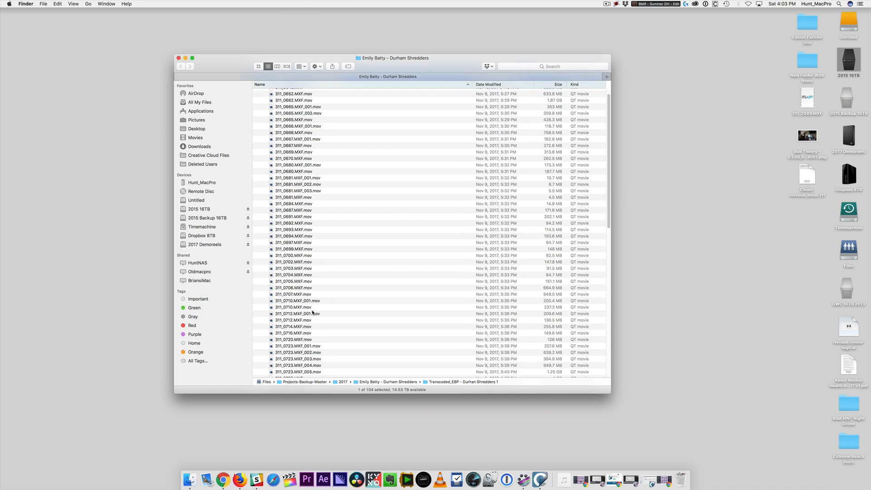
{"action": "scroll", "scroll_direction": "down", "scroll_amount": 3}
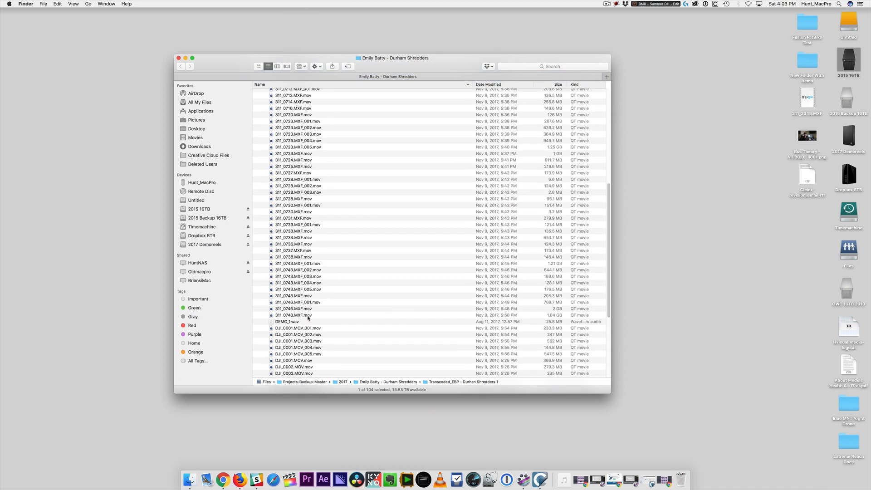
{"action": "double_click", "coordinate": [250, 312]}
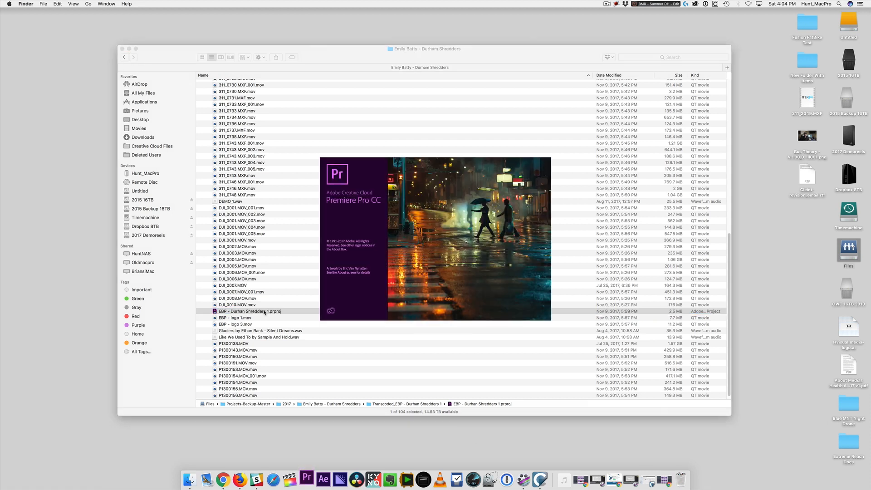
Collapse the Footage, Sequences and Audio bins, then move the playhead to about 30 and 54 seconds
{"action": "double_click", "coordinate": [250, 312]}
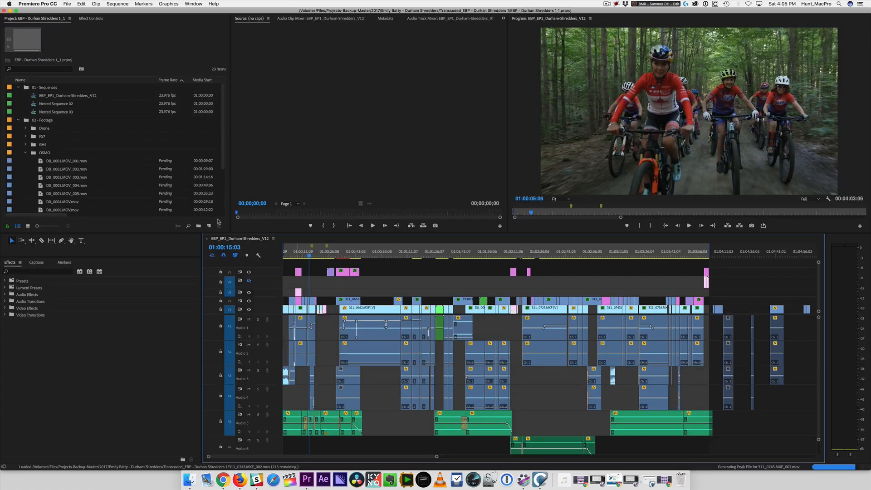
{"action": "left_click", "coordinate": [25, 153]}
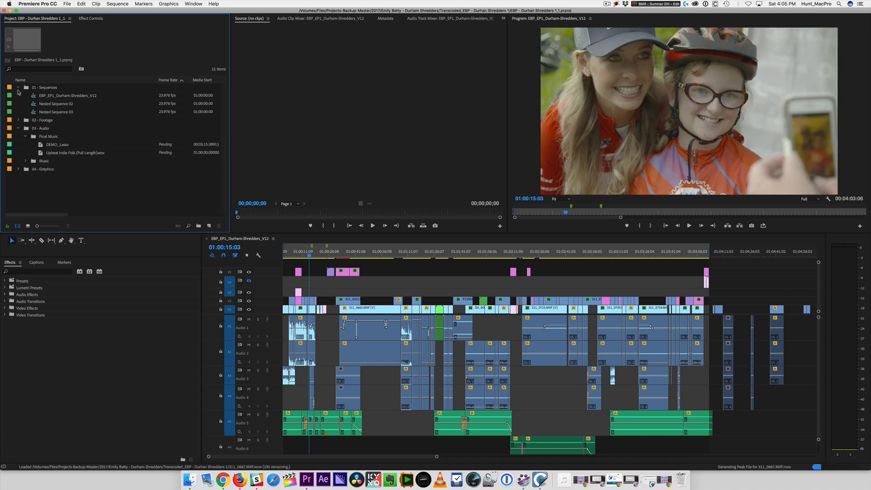
{"action": "left_click", "coordinate": [19, 87]}
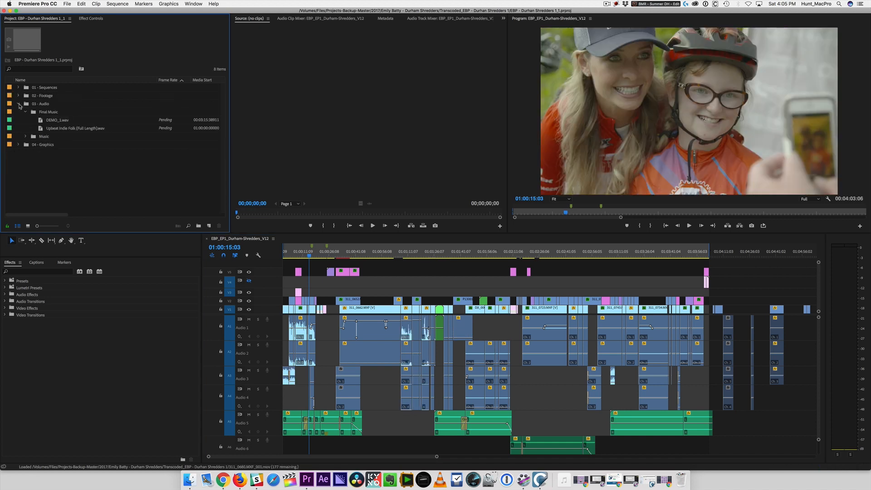
{"action": "left_click", "coordinate": [18, 104]}
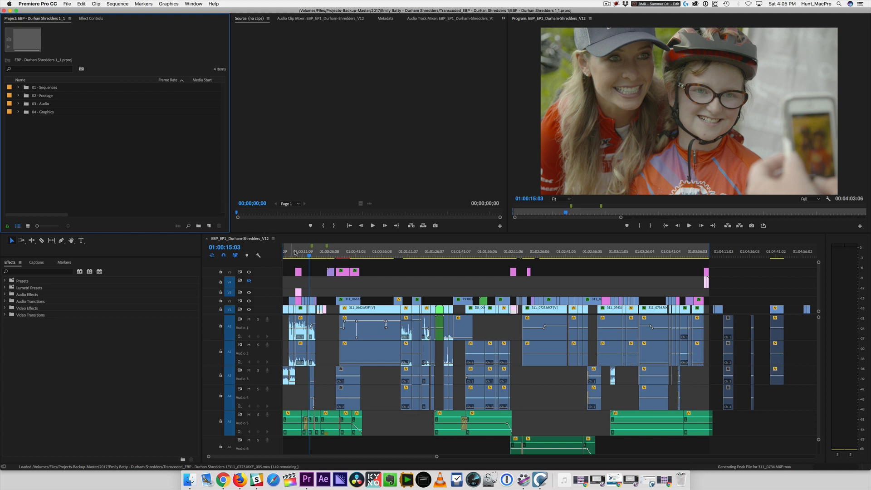
{"action": "left_click", "coordinate": [336, 251]}
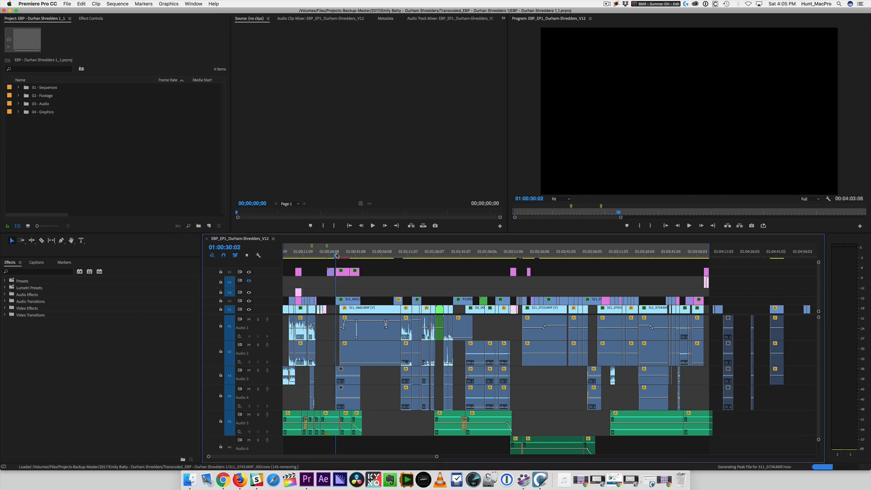
{"action": "left_click", "coordinate": [378, 251]}
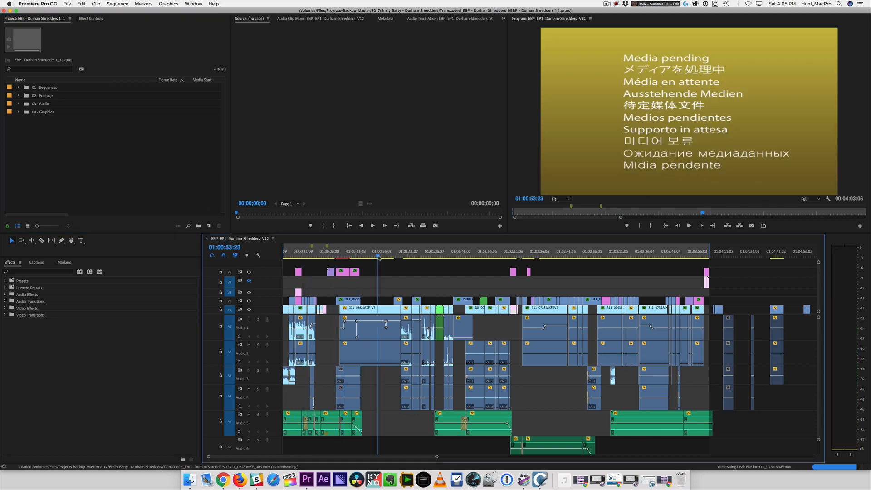